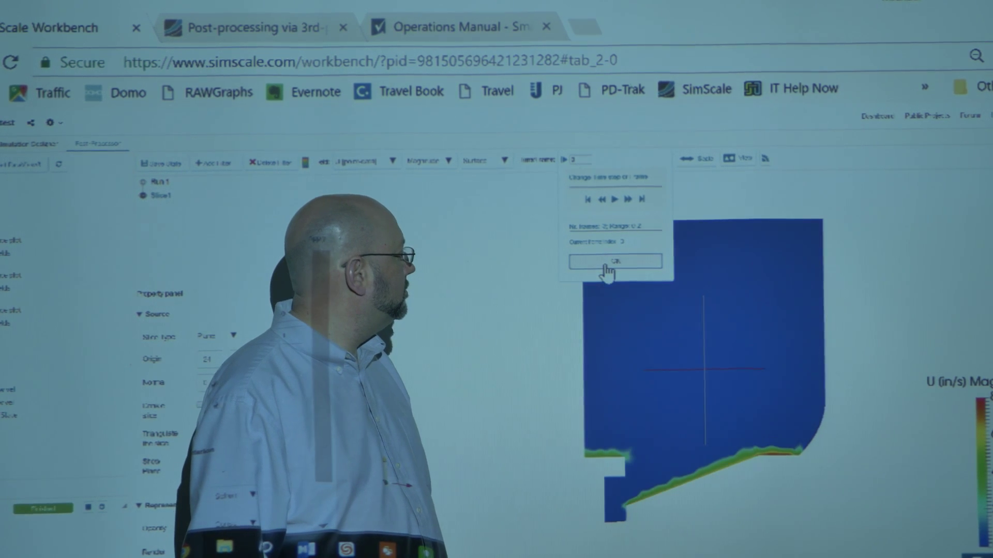
# Step: Confirm the time-step popup with OK to reveal the velocity magnitude slice
pyautogui.click(616, 260)
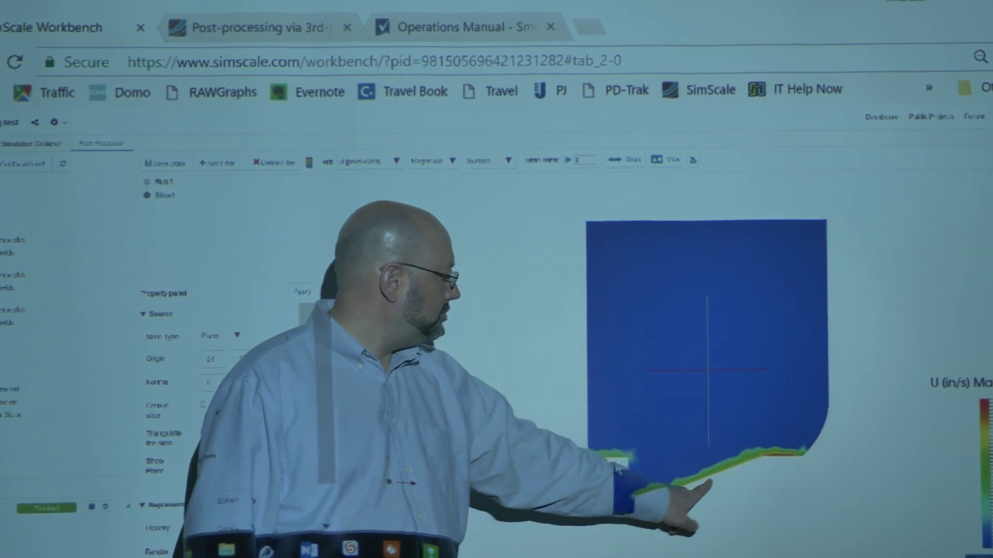